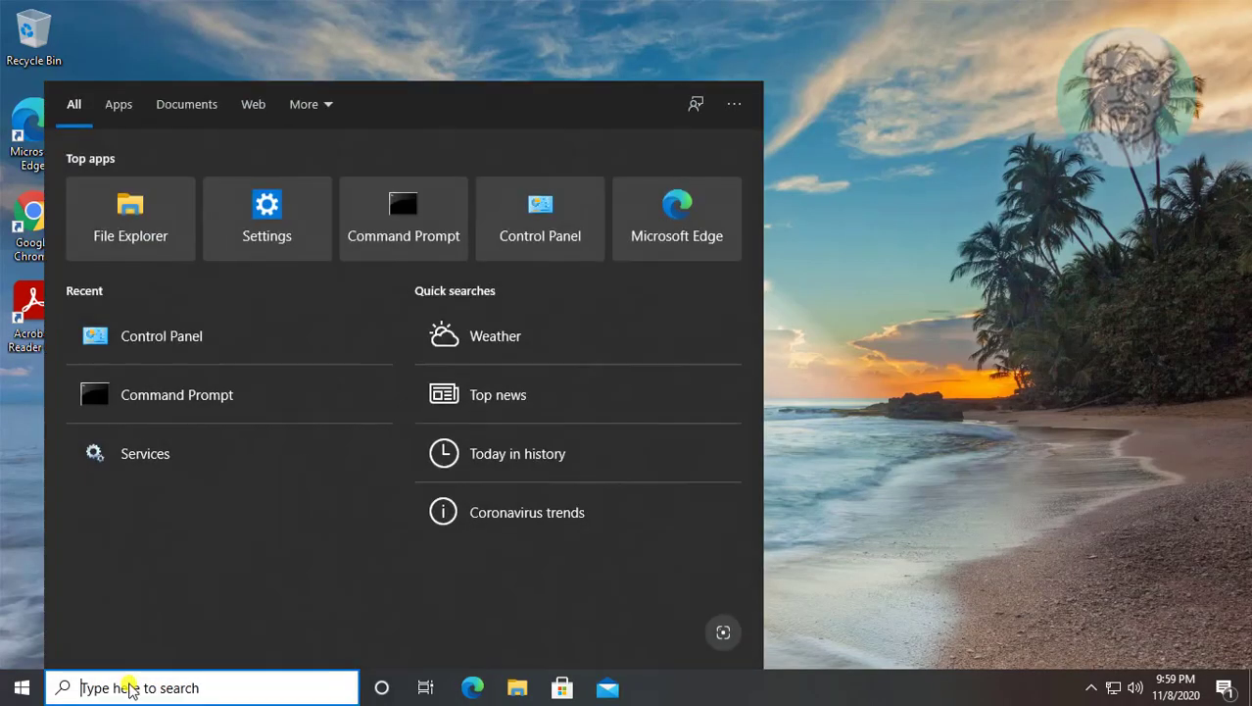
- Search for 'cmd' so Command Prompt appears as best match with Run as administrator
{"action": "type", "text": "cmd"}
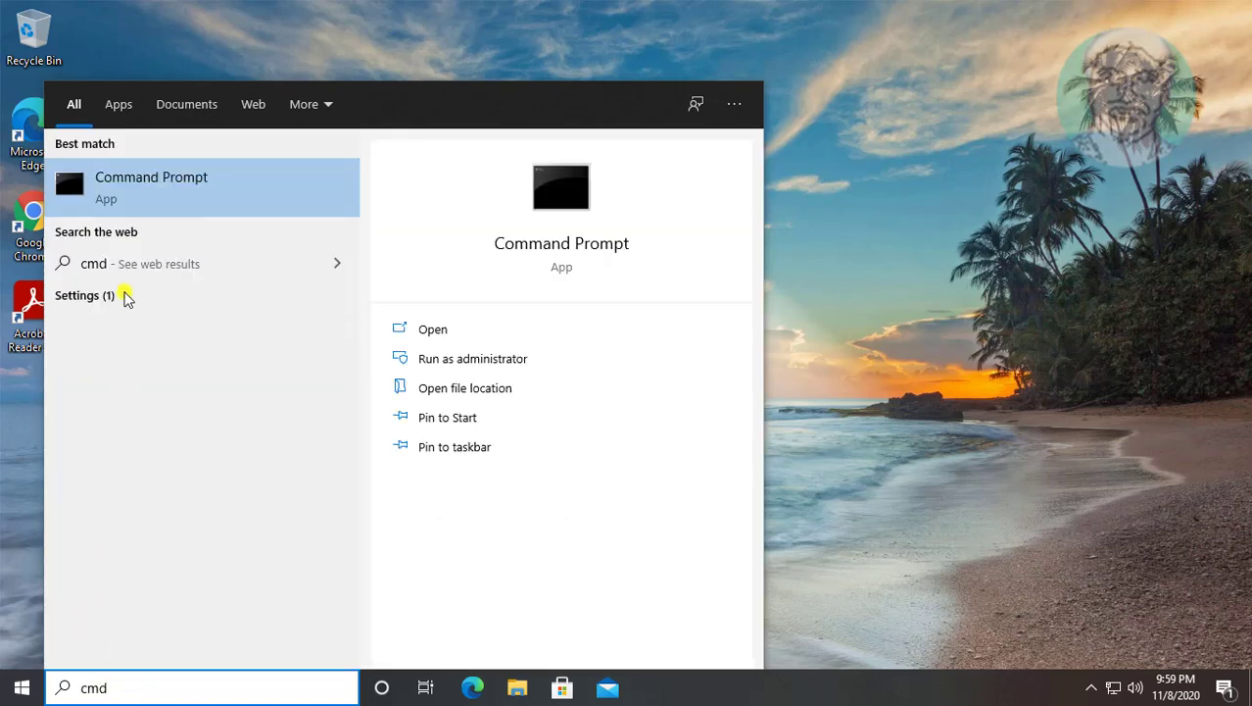
{"action": "right_click", "coordinate": [151, 186]}
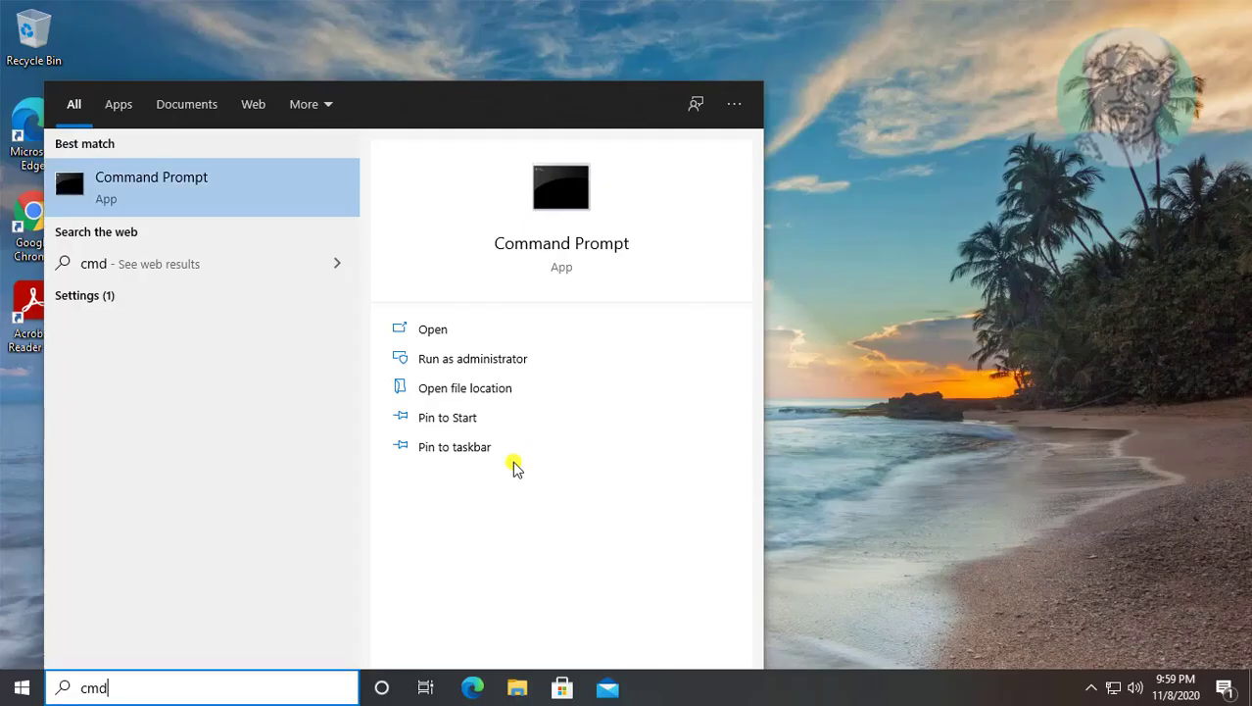
- Run sfc /scannow in the elevated Command Prompt and let verification reach 100%
{"action": "left_click", "coordinate": [473, 358]}
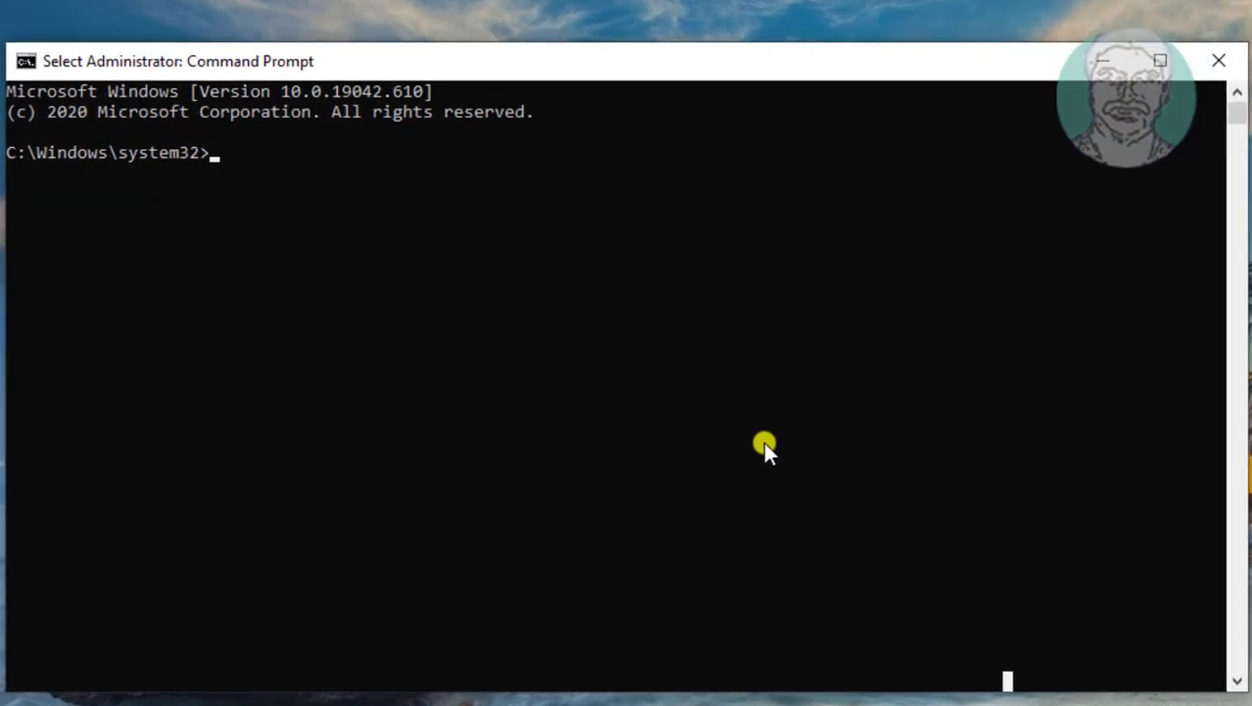
{"action": "mouse_move", "coordinate": [811, 382]}
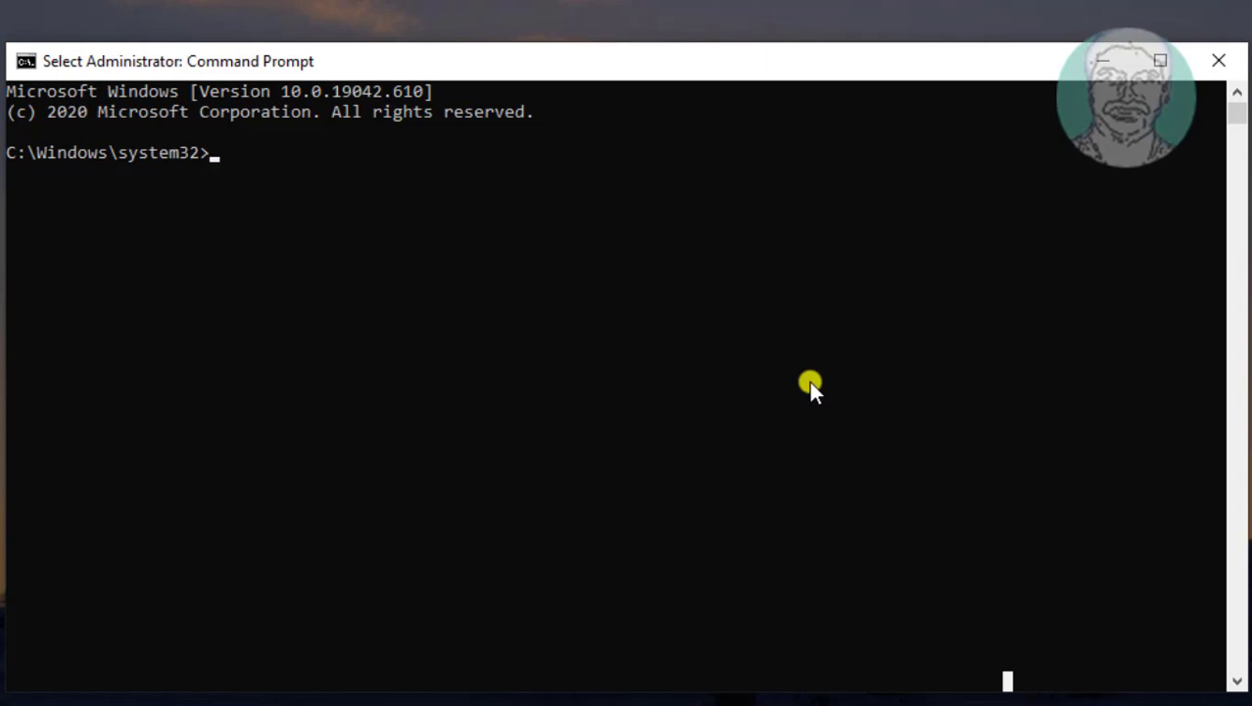
{"action": "type", "text": "sfc /"}
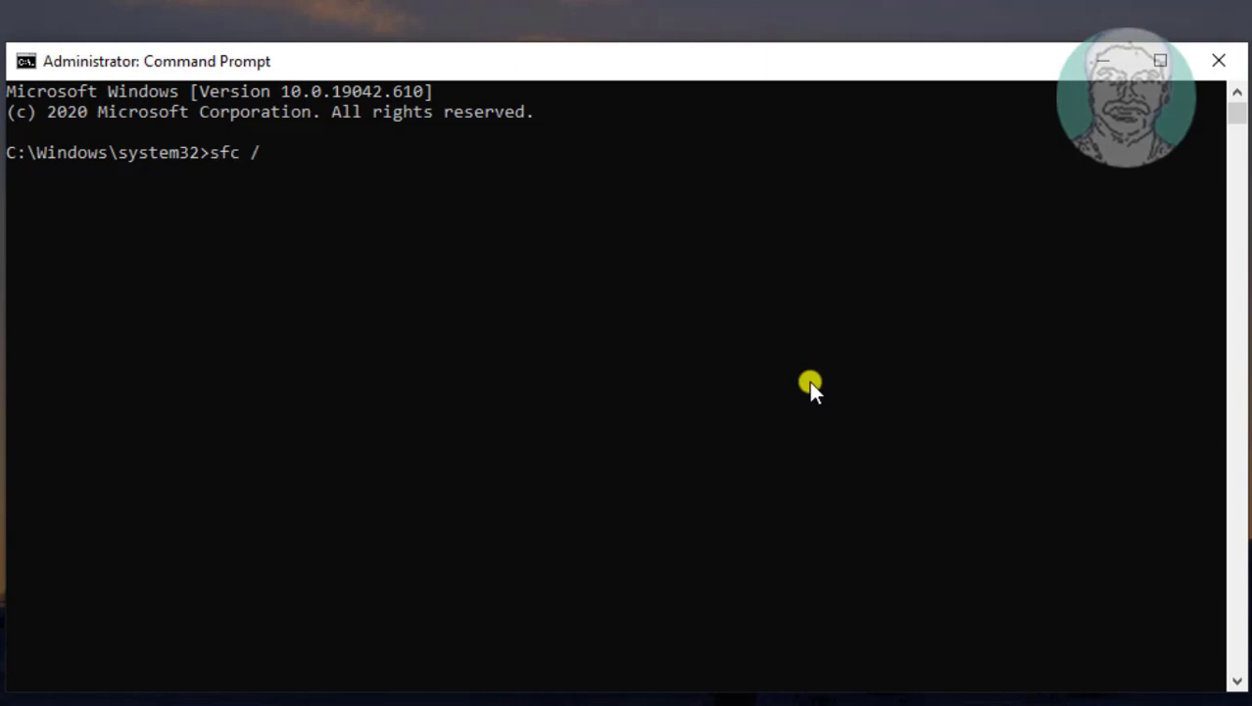
{"action": "type", "text": "scann"}
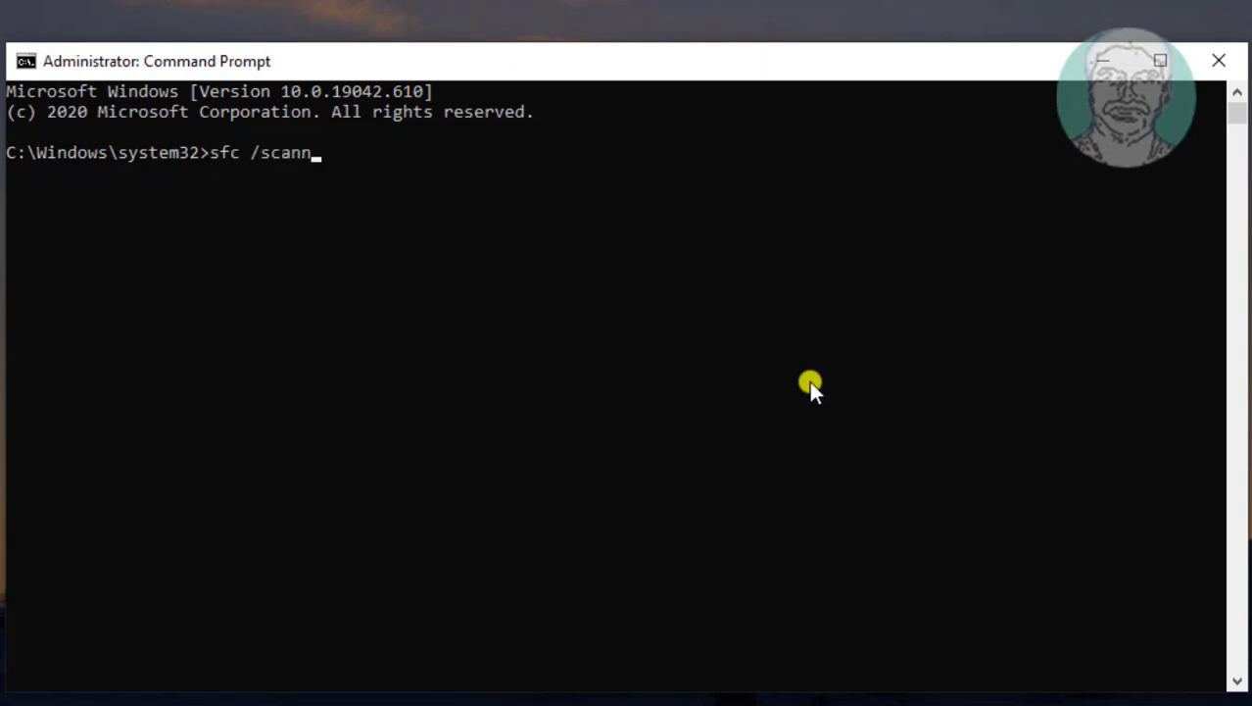
{"action": "key", "text": "enter"}
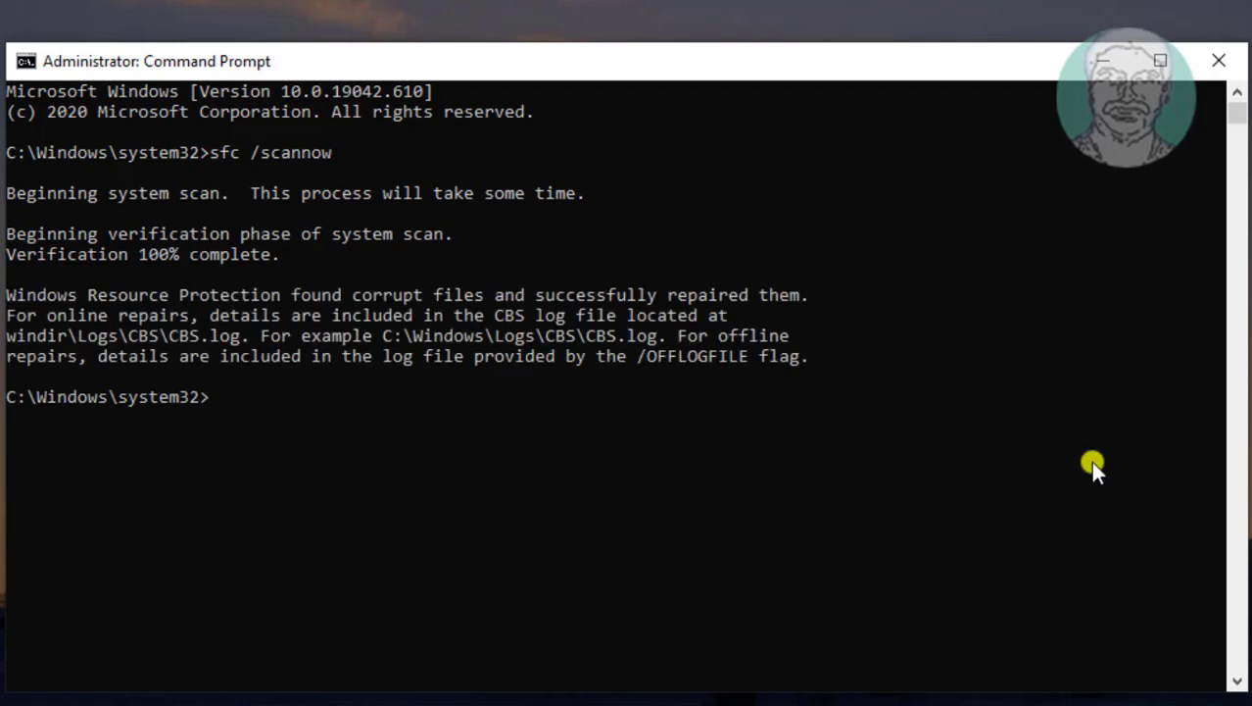
- Run Dism /Online /Cleanup-Image /RestoreHealth until the restore completes, then close the window
{"action": "type", "text": "D"}
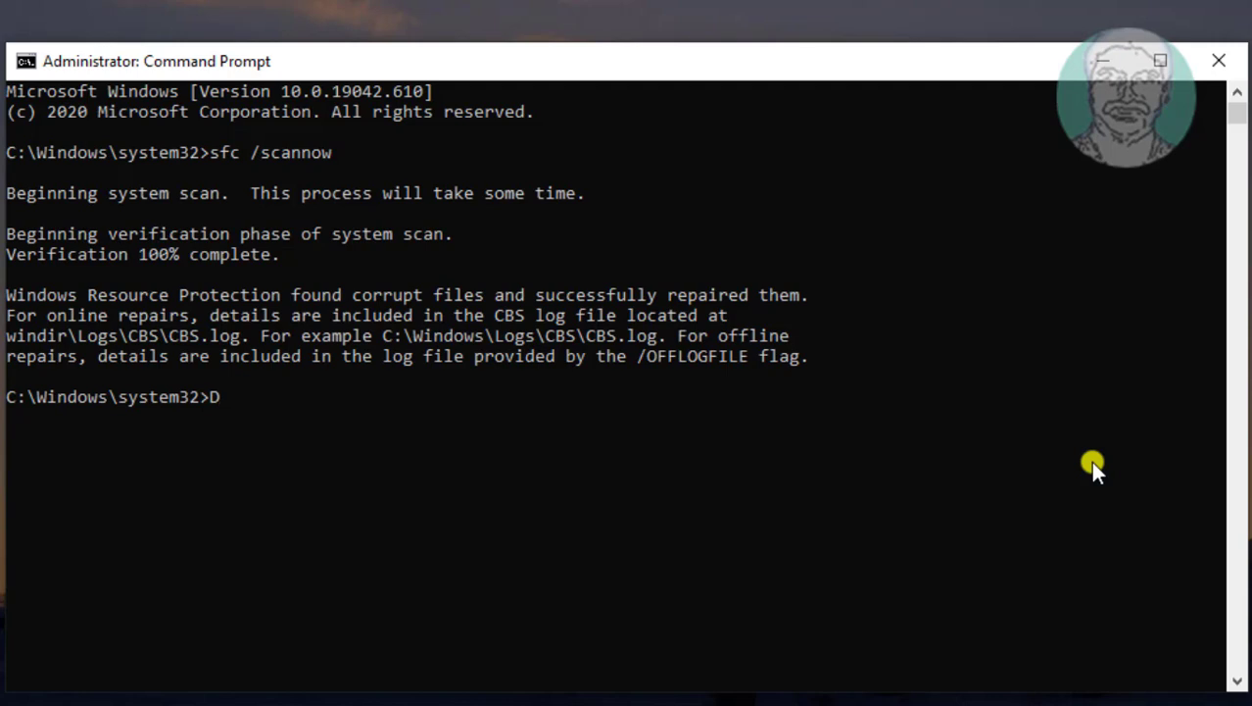
{"action": "type", "text": "ism"}
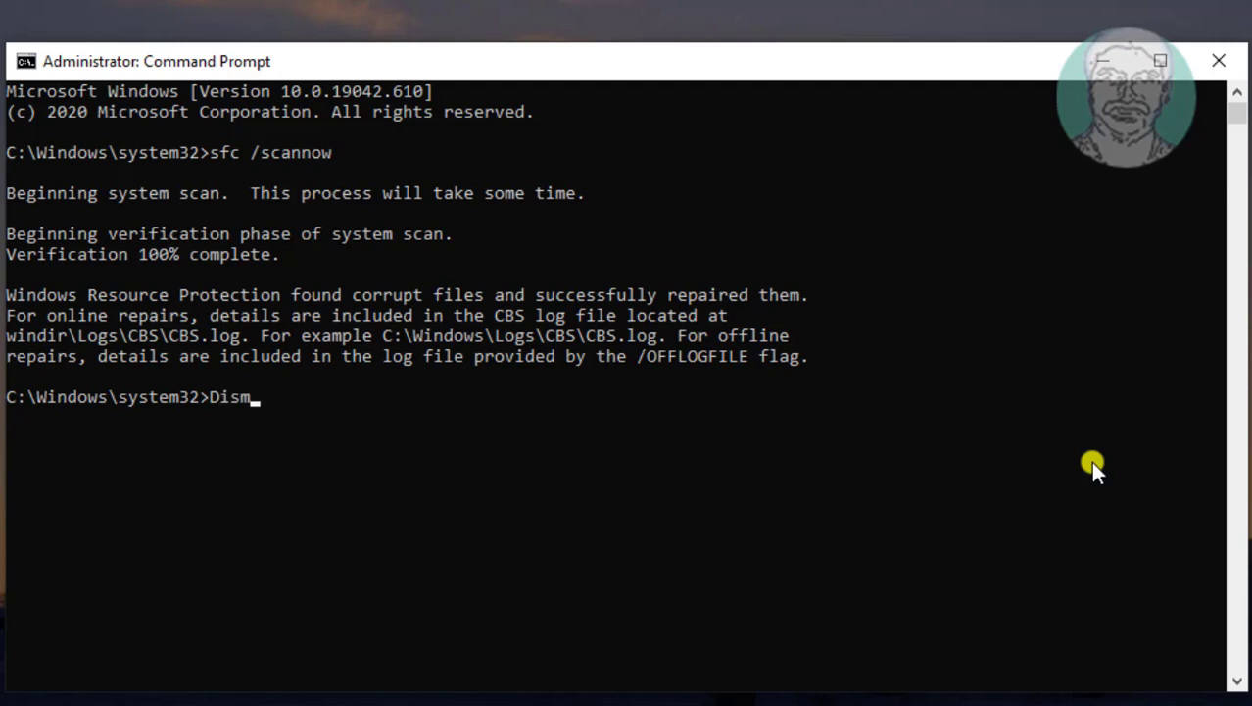
{"action": "type", "text": "/"}
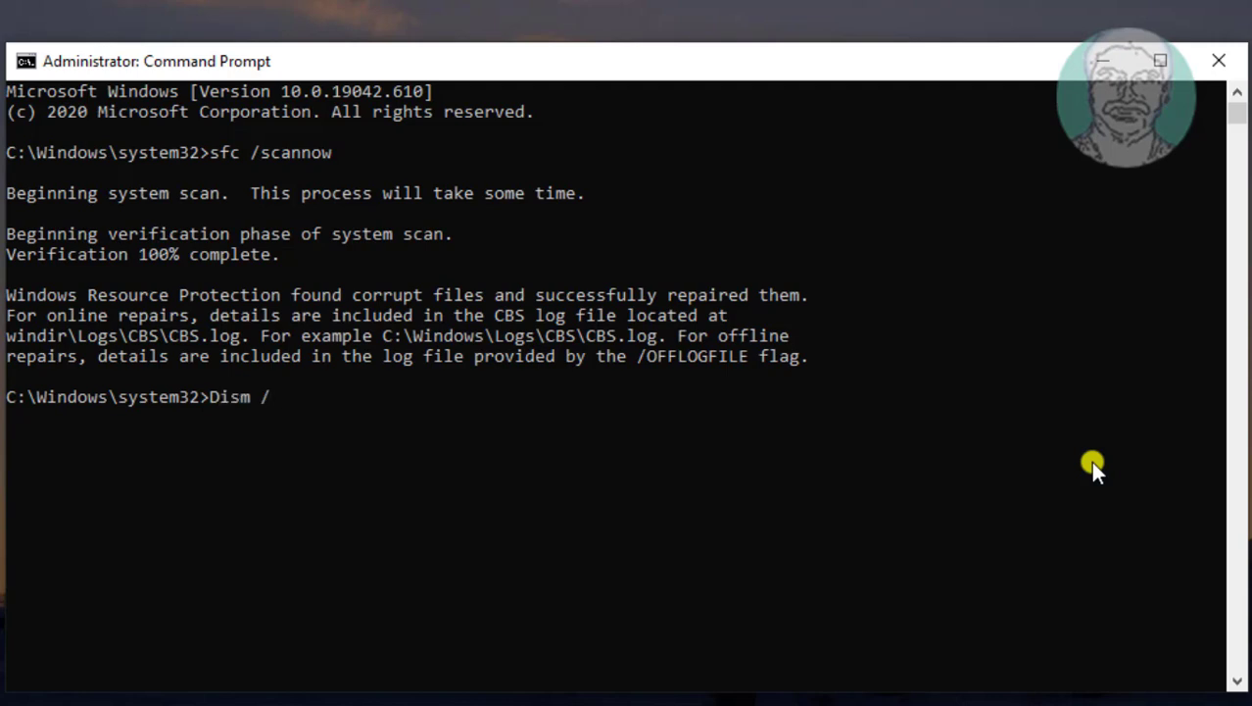
{"action": "type", "text": "Online /C"}
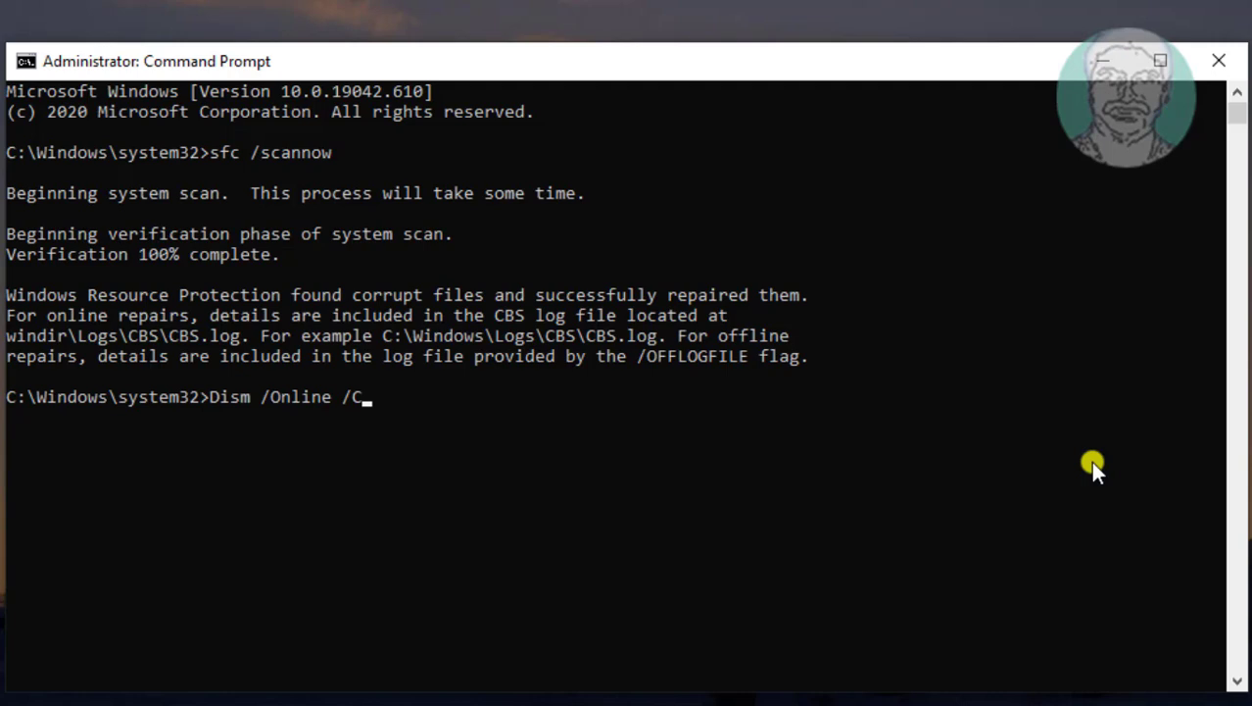
{"action": "type", "text": "leanup"}
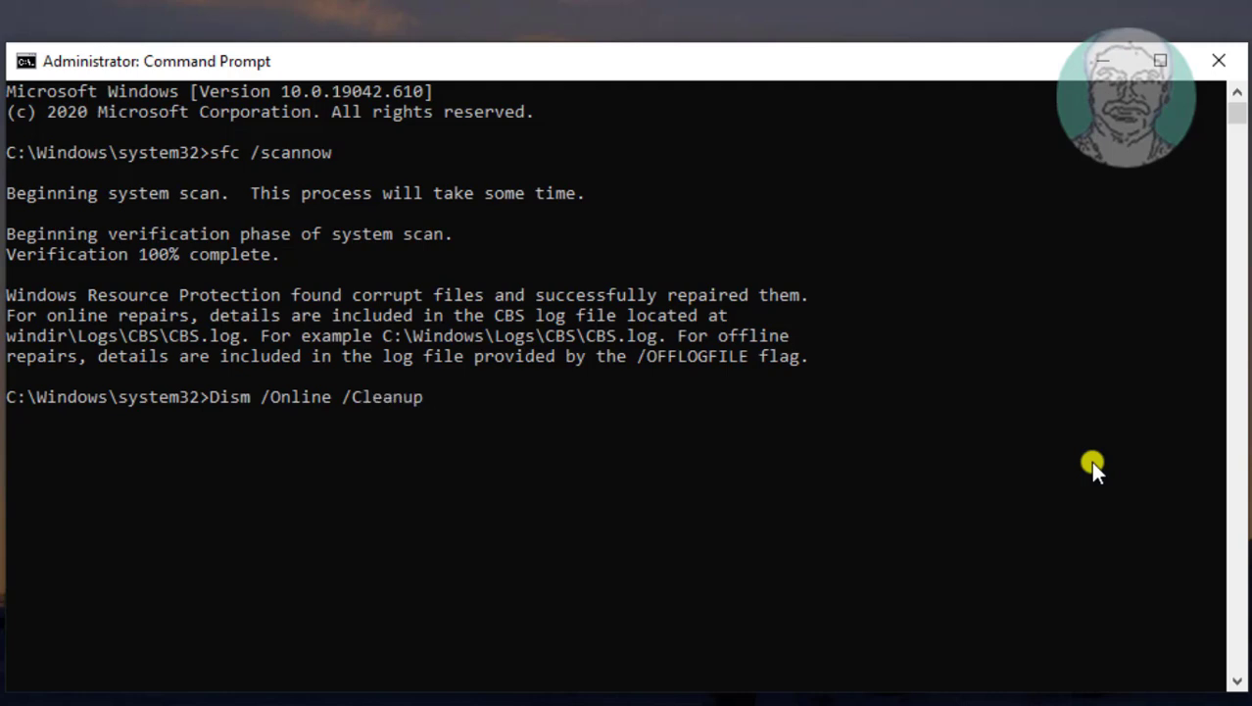
{"action": "type", "text": "-"}
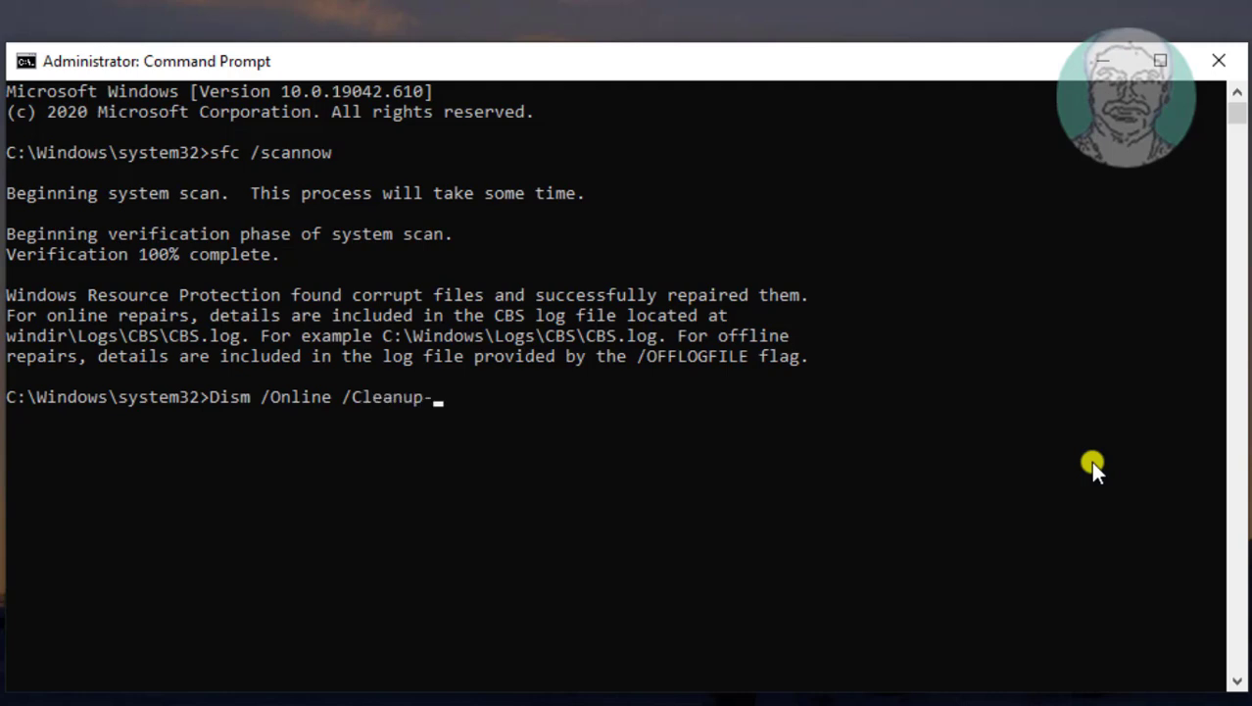
{"action": "type", "text": "Image"}
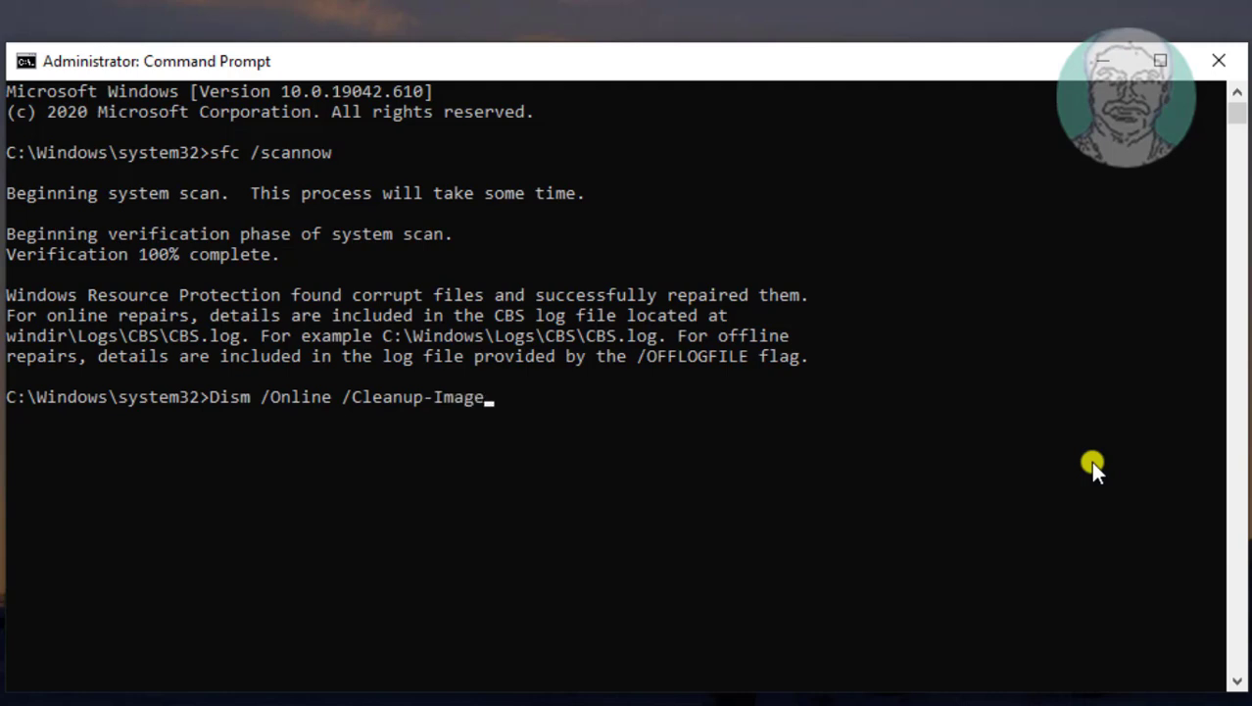
{"action": "type", "text": "/Re"}
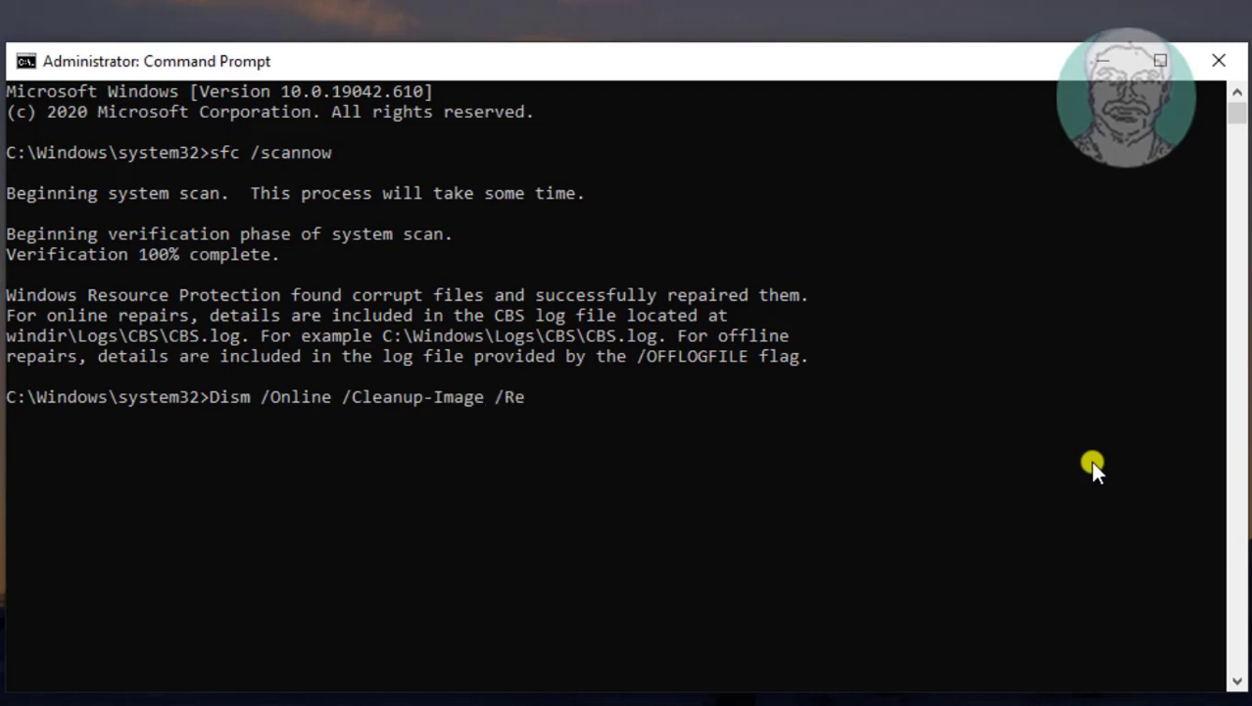
{"action": "type", "text": "store"}
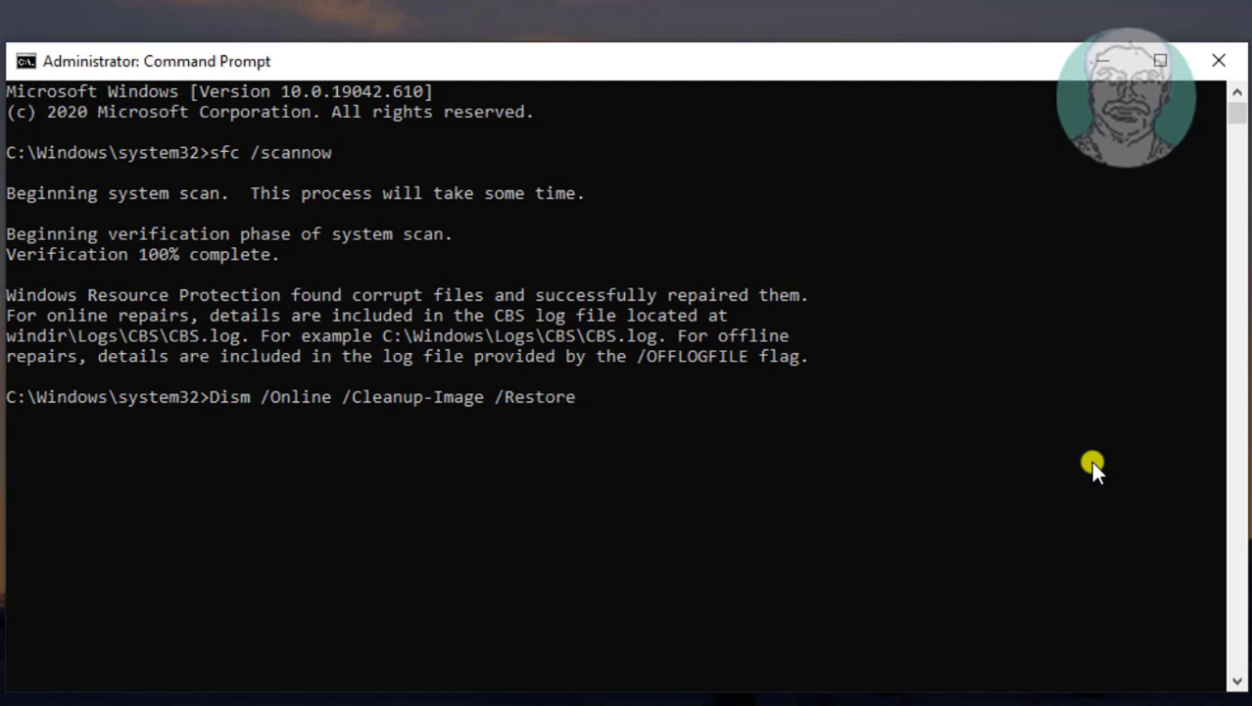
{"action": "type", "text": "Health"}
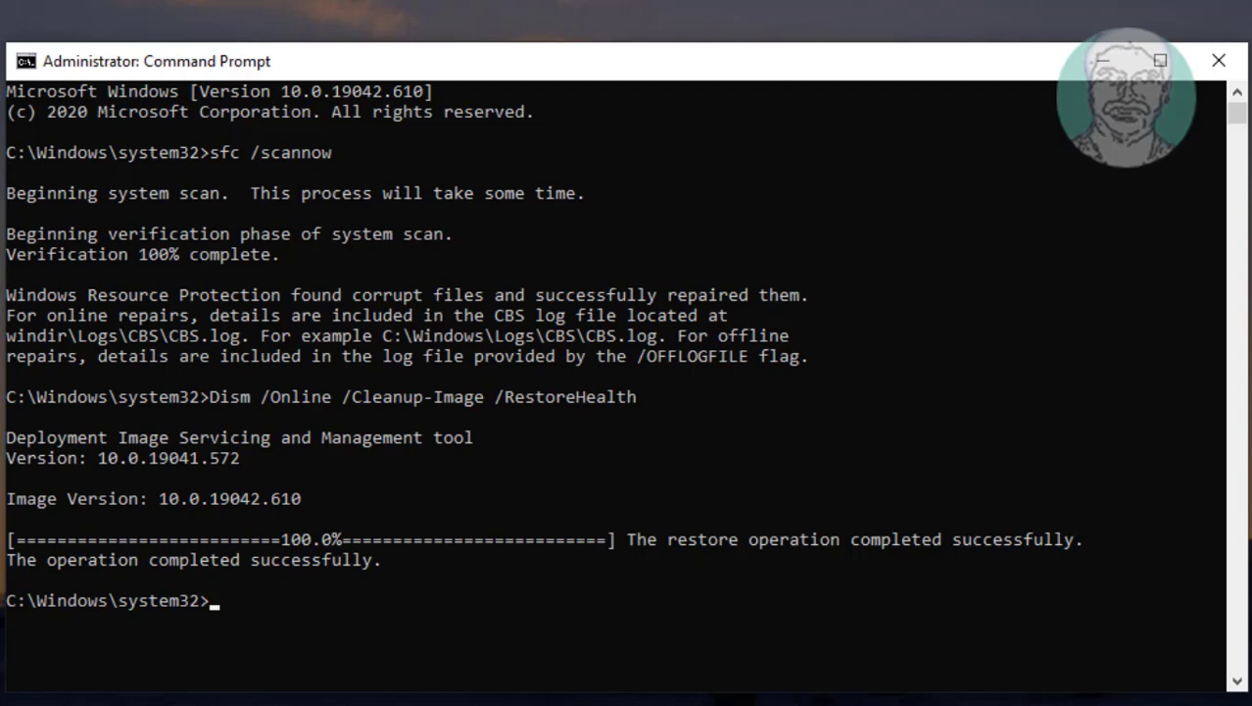
{"action": "type", "text": "e"}
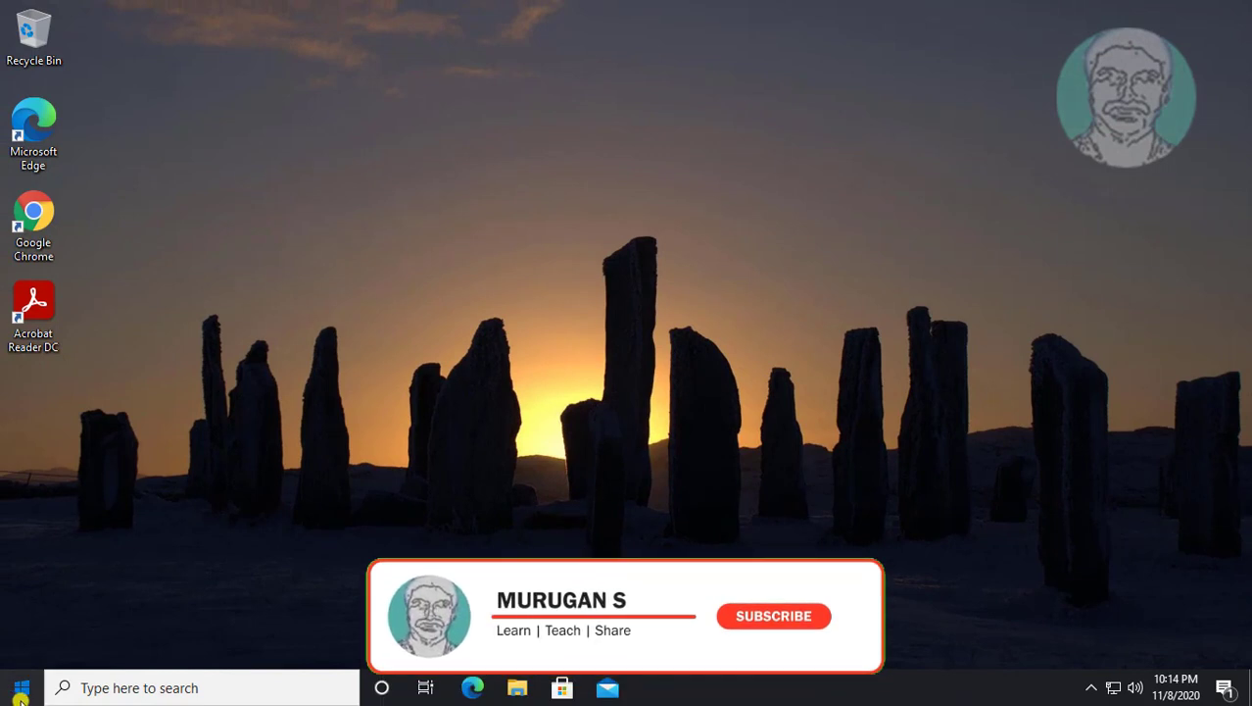
{"action": "left_click", "coordinate": [20, 687]}
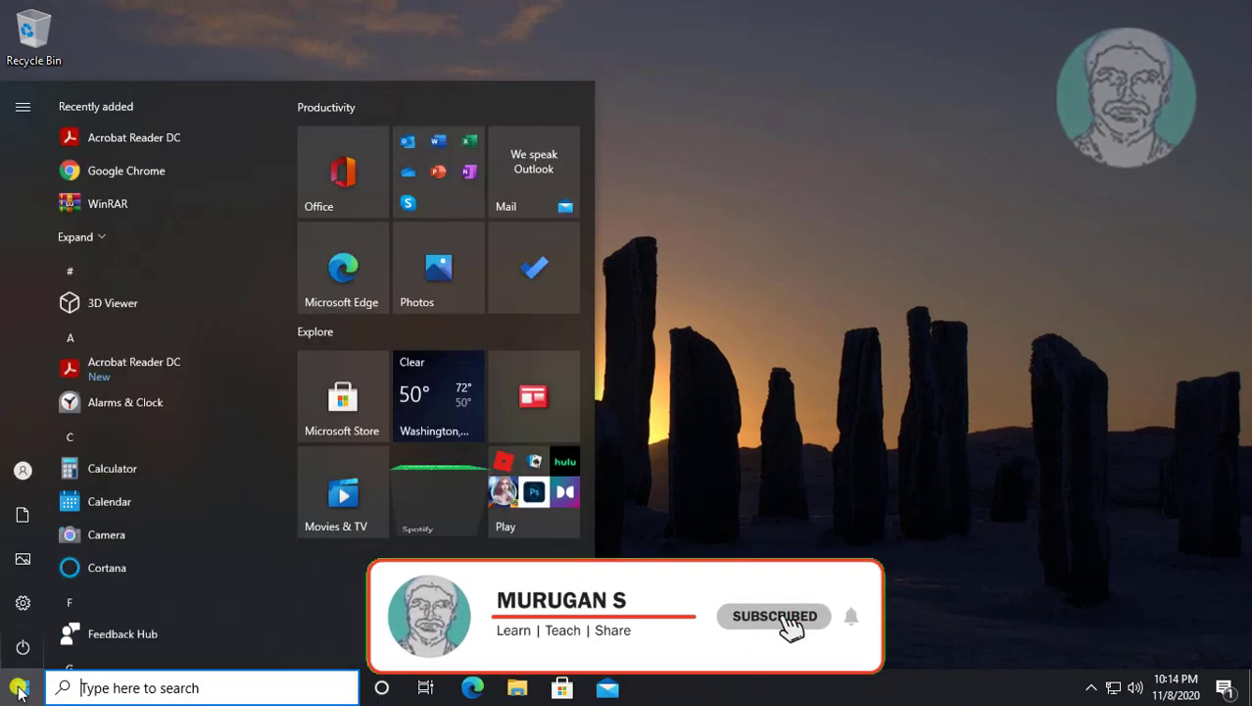
{"action": "left_click", "coordinate": [23, 646]}
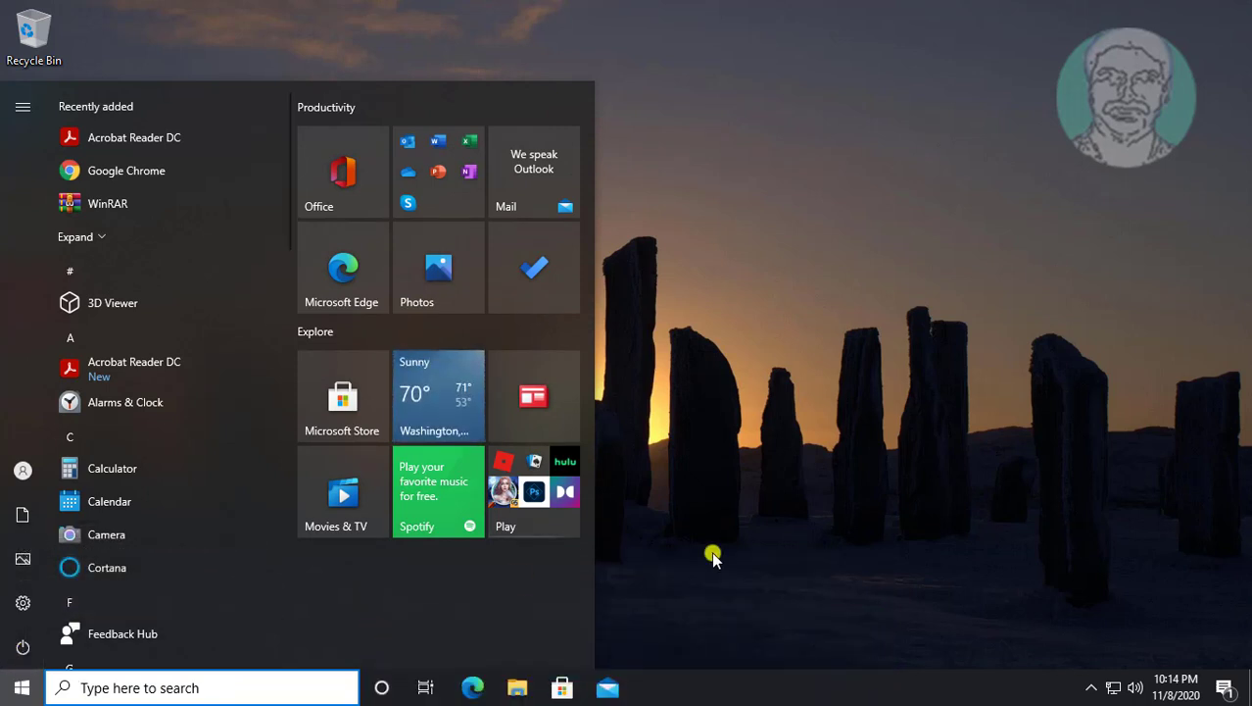
{"action": "left_click", "coordinate": [21, 687]}
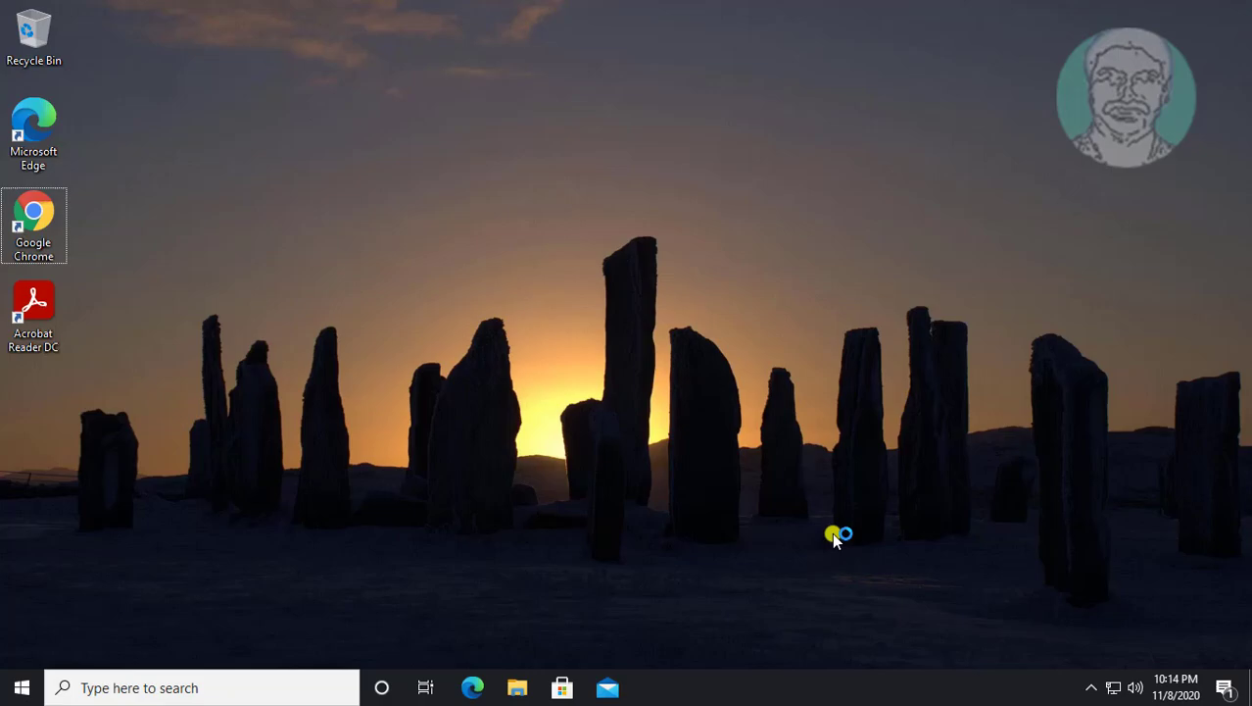